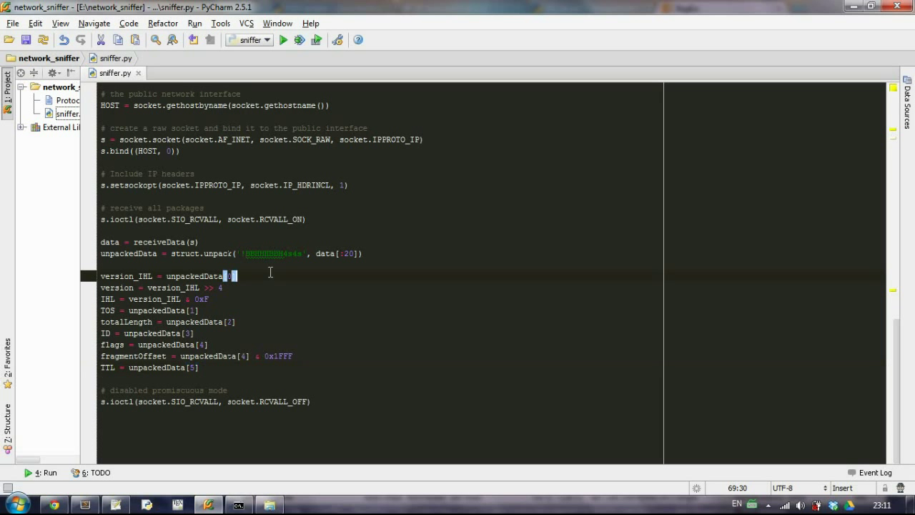
Add a def getProtocol(protocolNr): header on the blank line below getFlags.
{"action": "scroll", "scroll_direction": "up", "scroll_amount": 3}
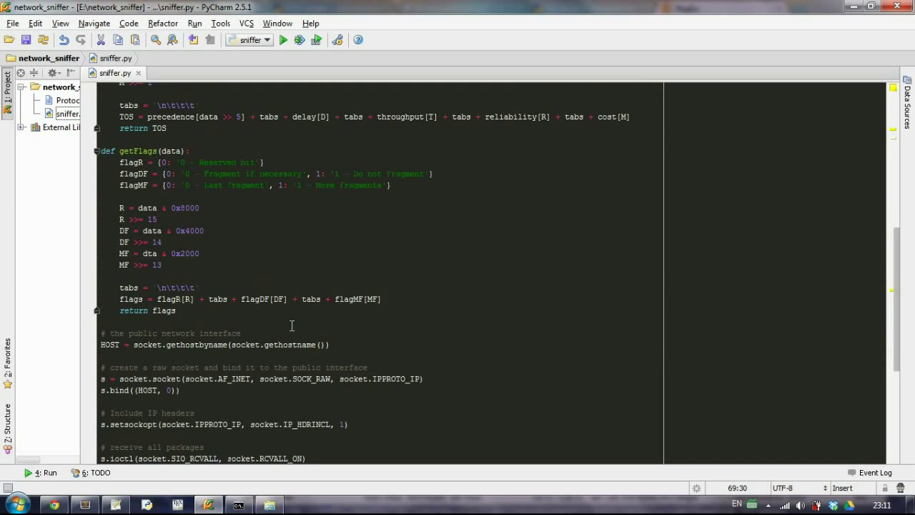
{"action": "left_click", "coordinate": [176, 310]}
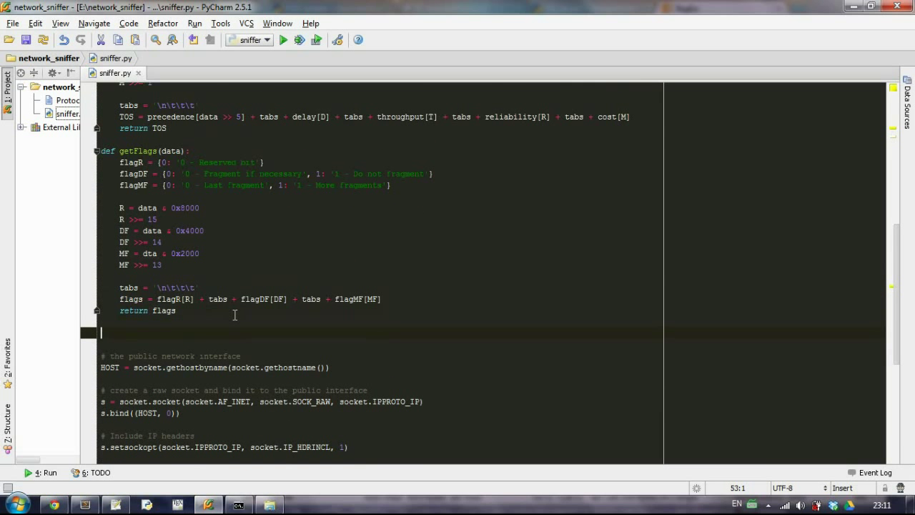
{"action": "type", "text": "def getPro"}
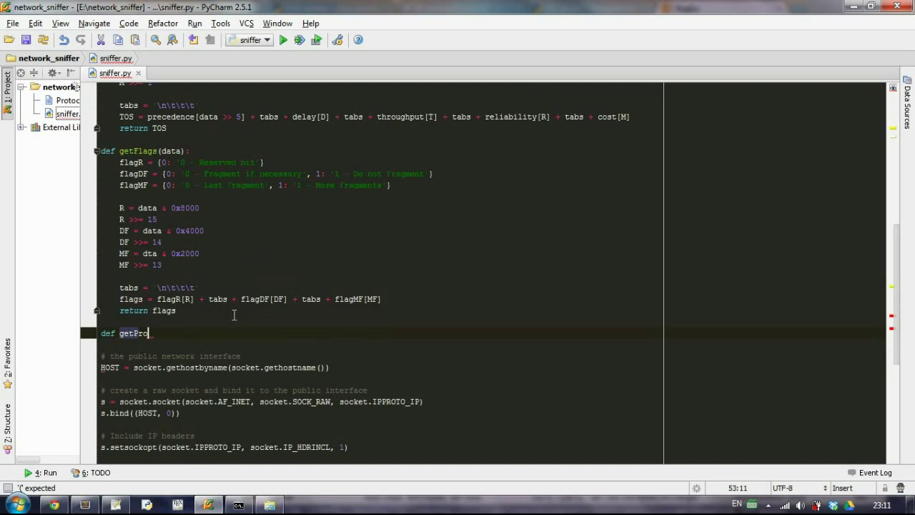
{"action": "type", "text": "tocol(protocolNr):"}
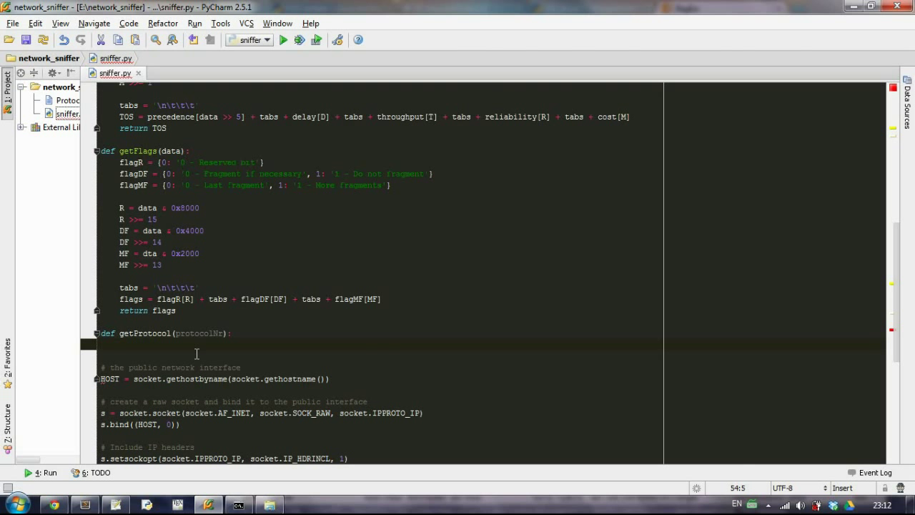
Inside getProtocol, assign protocolFile = open('Protocol.txt', 'r').
{"action": "type", "text": "pr"}
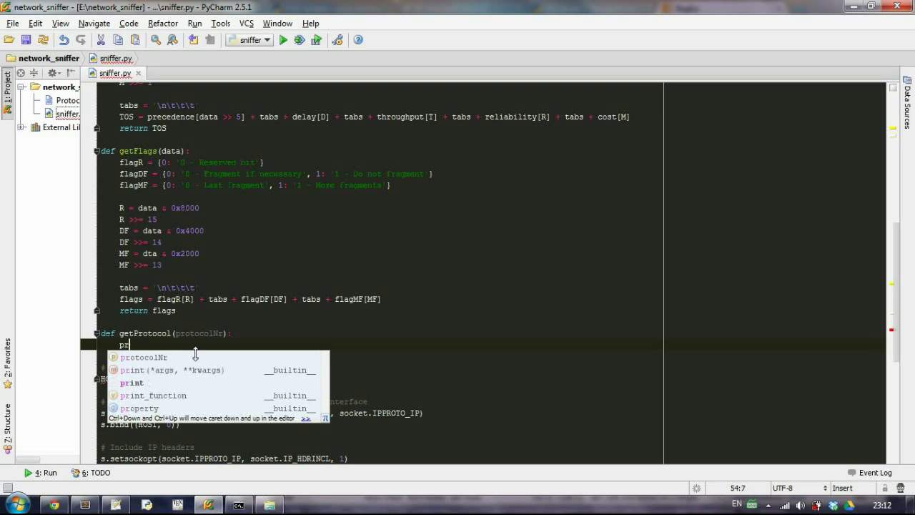
{"action": "type", "text": "otocolNr"}
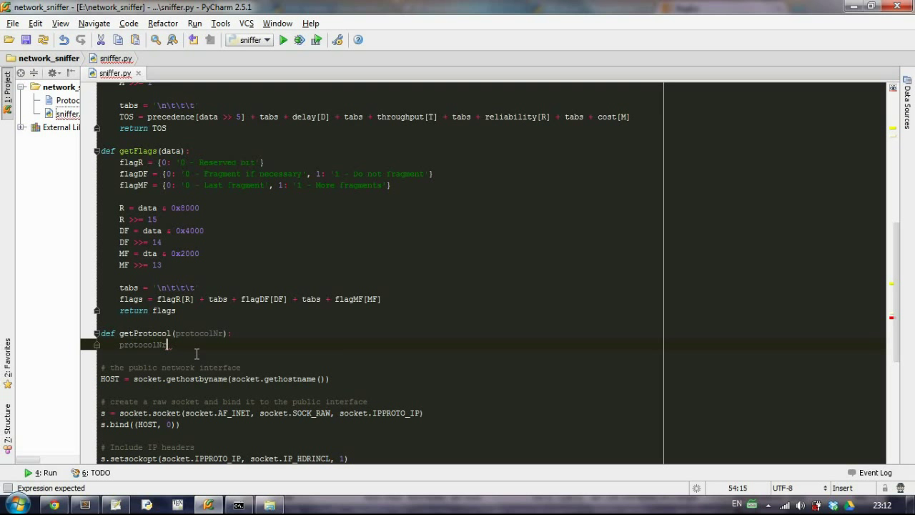
{"action": "type", "text": "File"}
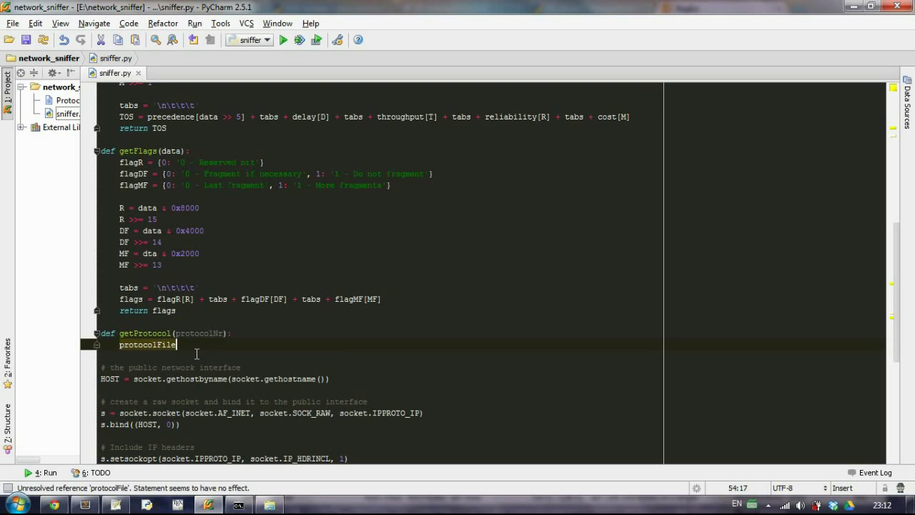
{"action": "type", "text": "= open('"}
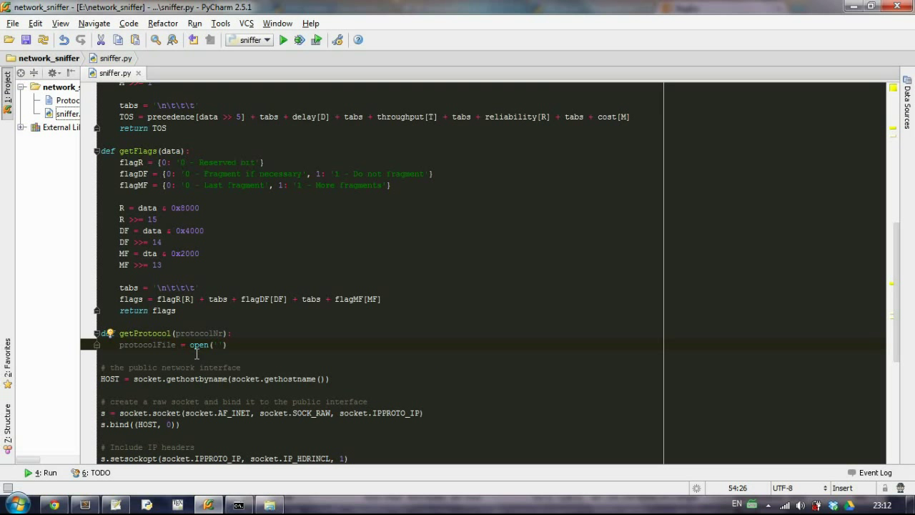
{"action": "type", "text": "Protocol."}
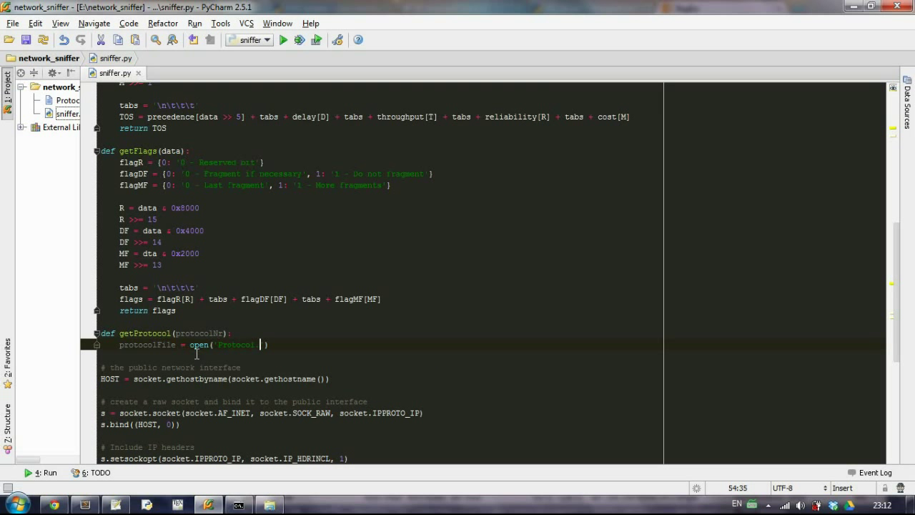
{"action": "type", "text": ".txt"}
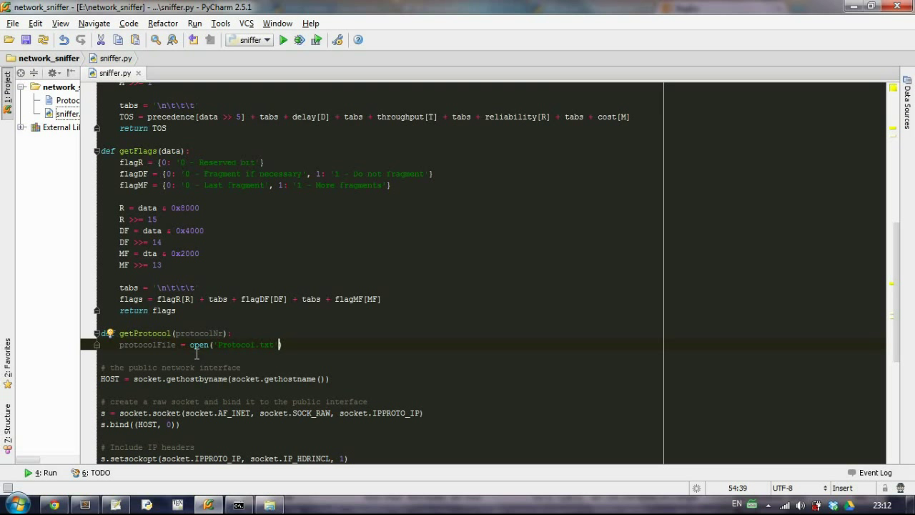
{"action": "type", "text": ", '"}
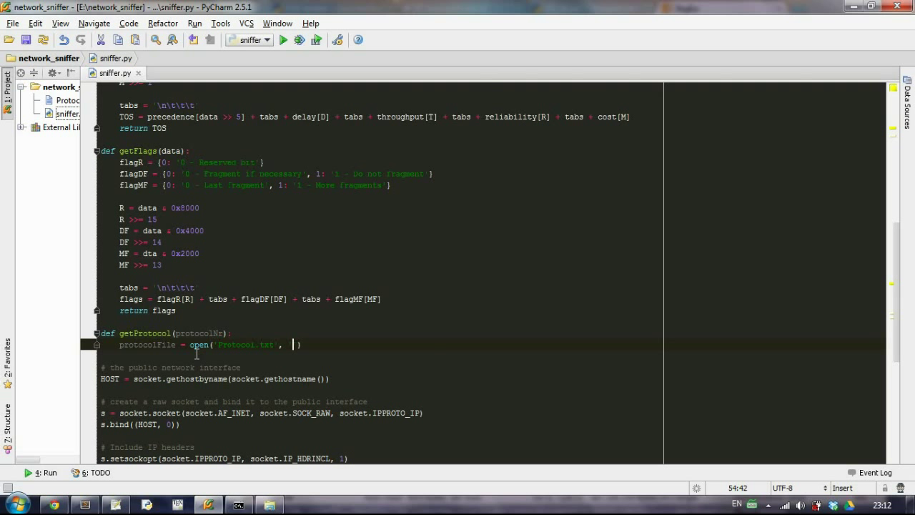
{"action": "type", "text": "'"}
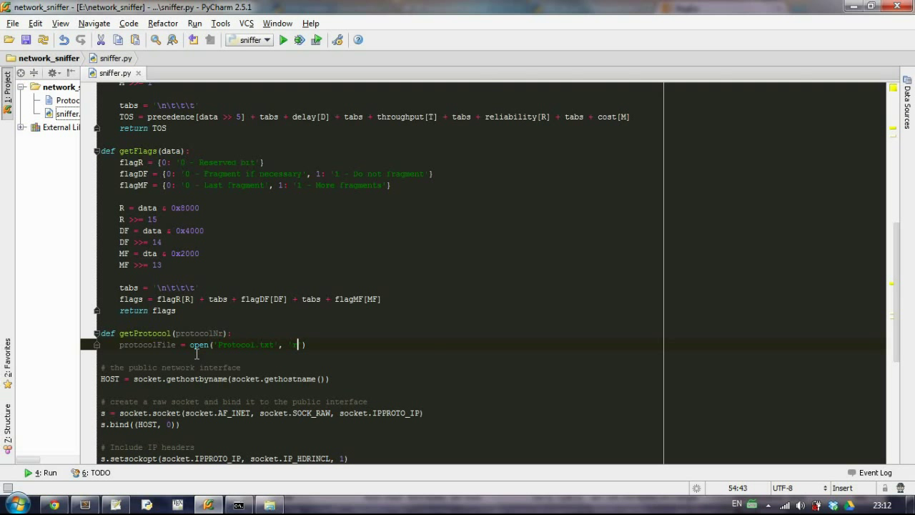
{"action": "key", "text": "BackSpace"}
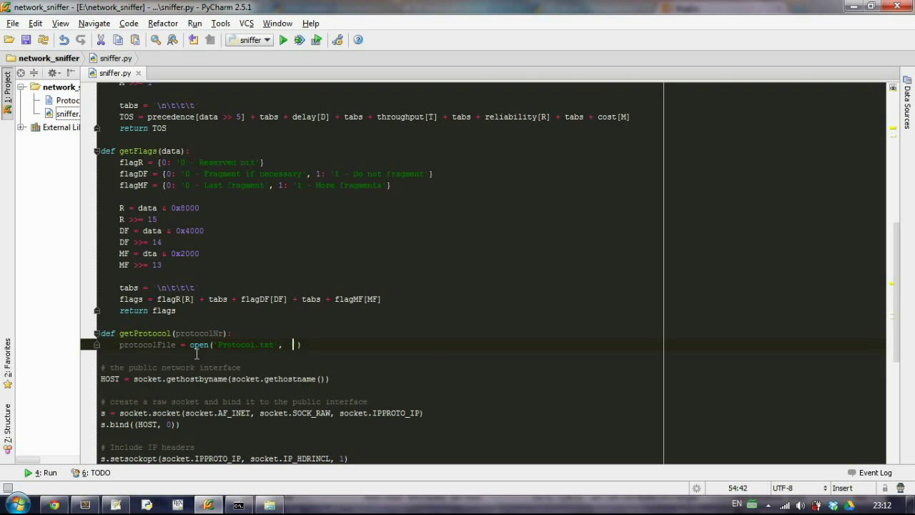
{"action": "type", "text": "'r'"}
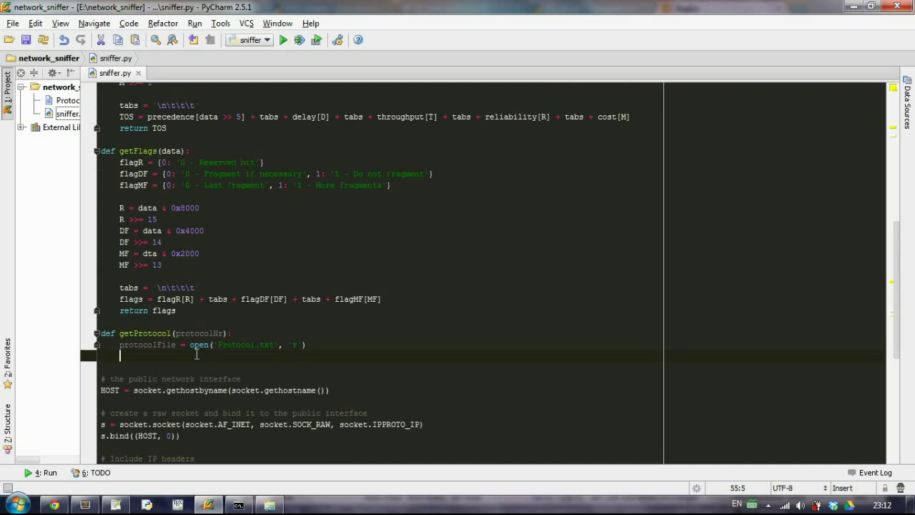
Read the file's whole contents into protocolData with protocolFile.read().
{"action": "type", "text": "prot"}
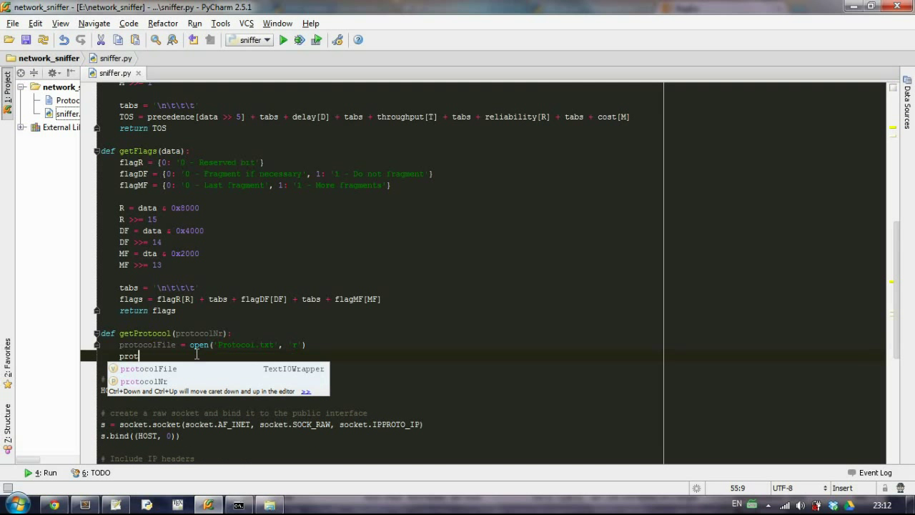
{"action": "type", "text": "ocol"}
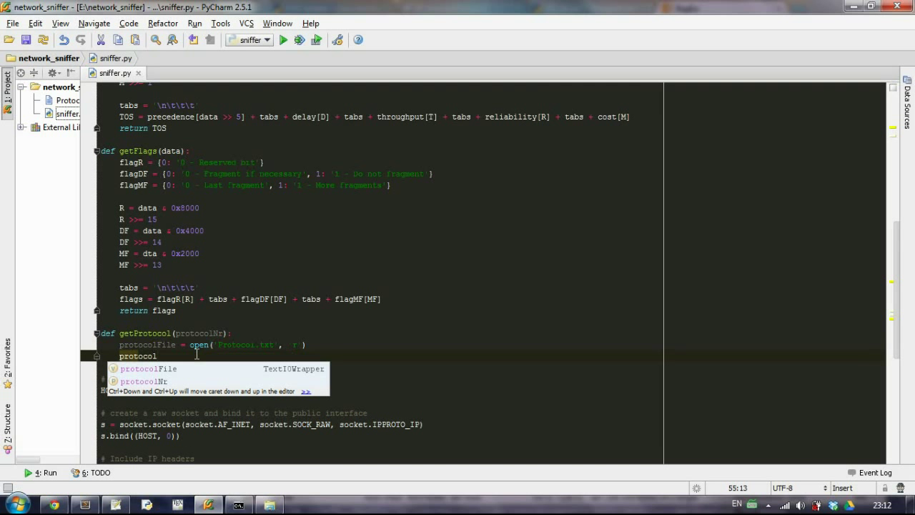
{"action": "type", "text": "Dta"}
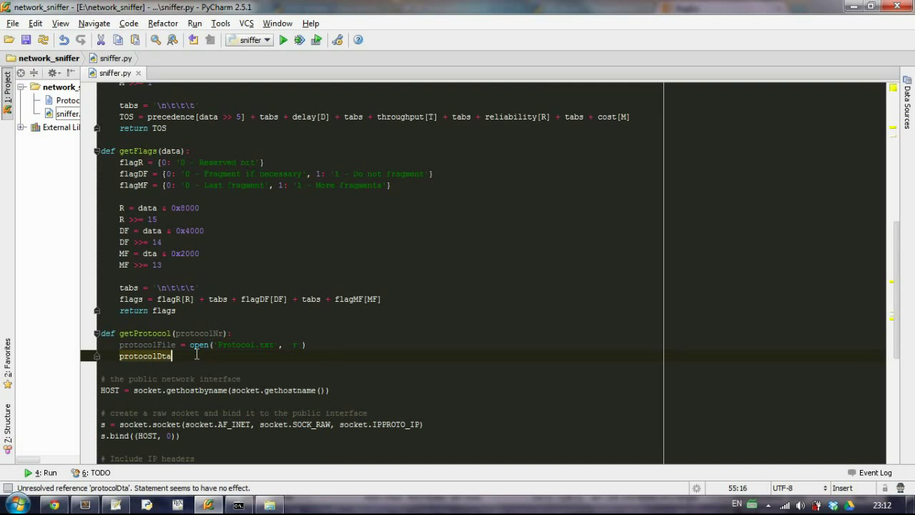
{"action": "type", "text": "a"}
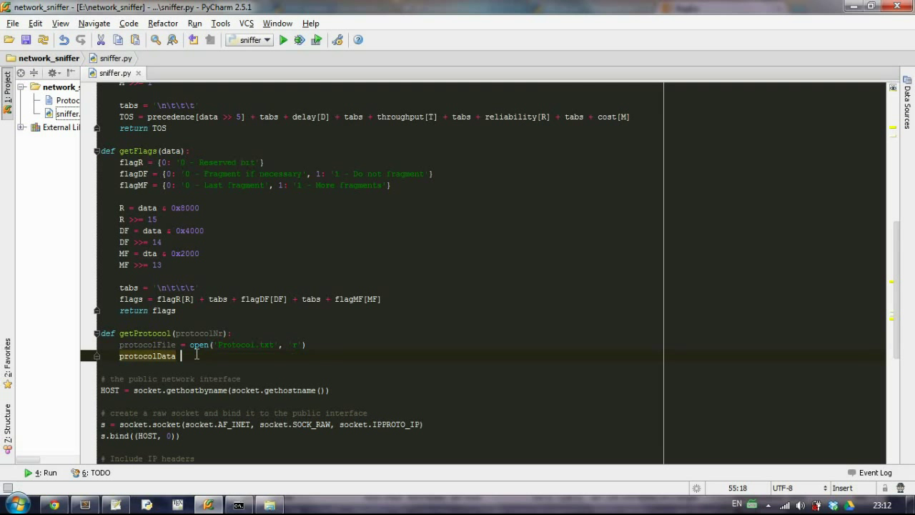
{"action": "type", "text": "= p"}
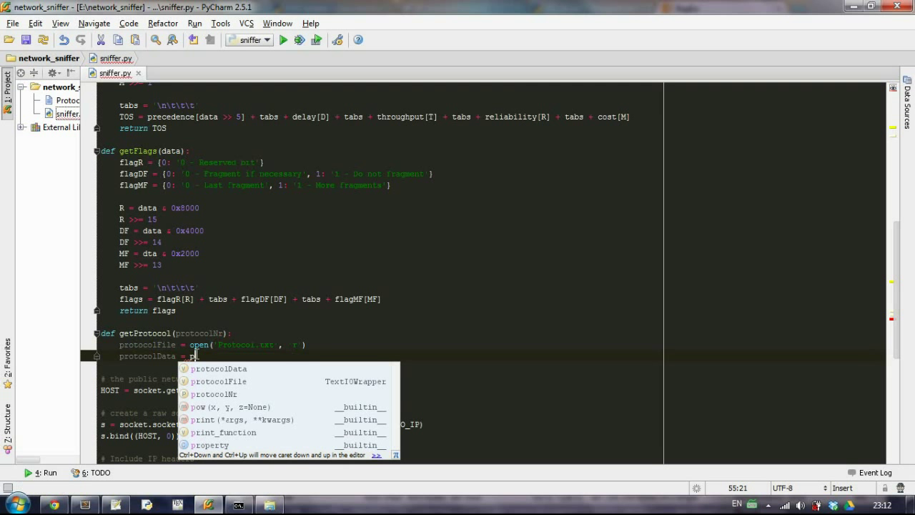
{"action": "type", "text": "protoco"}
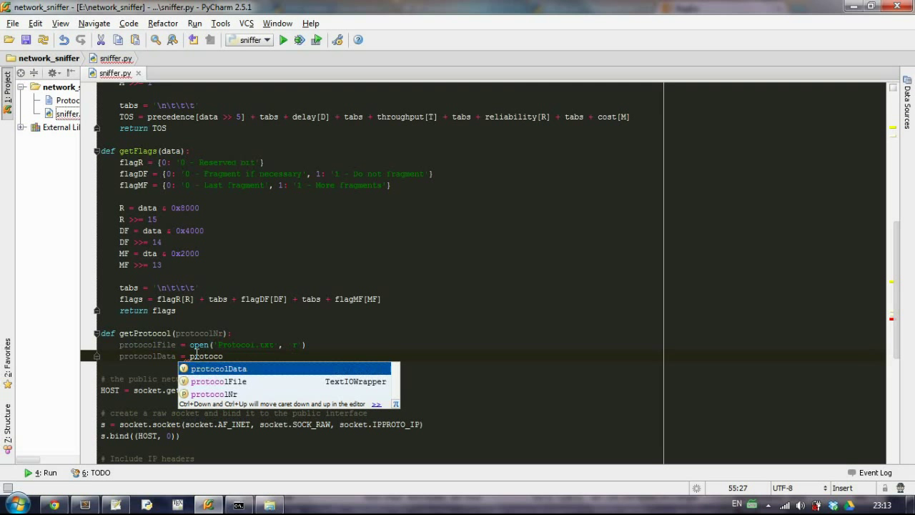
{"action": "type", "text": "File.read("}
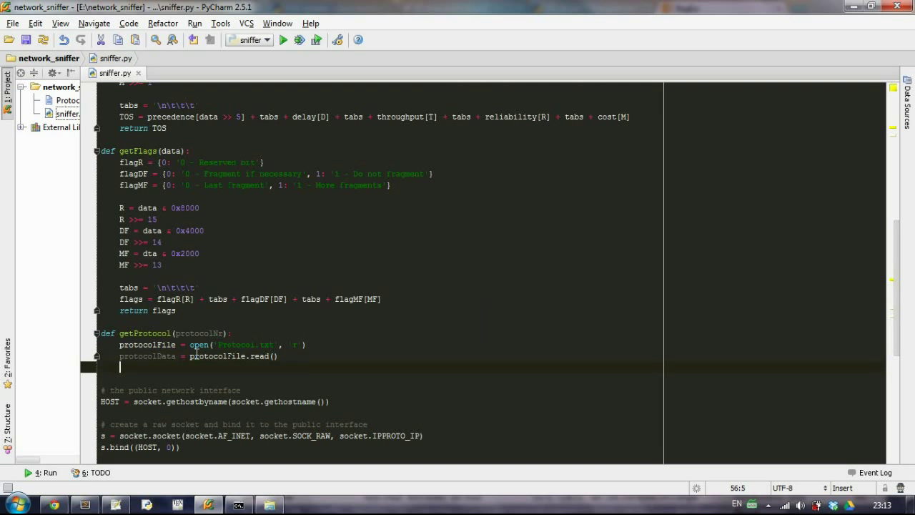
{"action": "type", "text": "prot"}
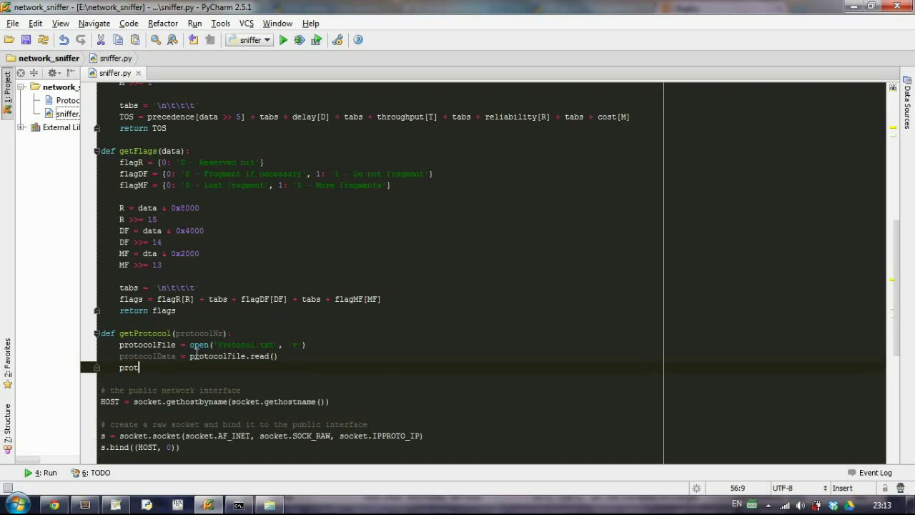
{"action": "type", "text": "ocol"}
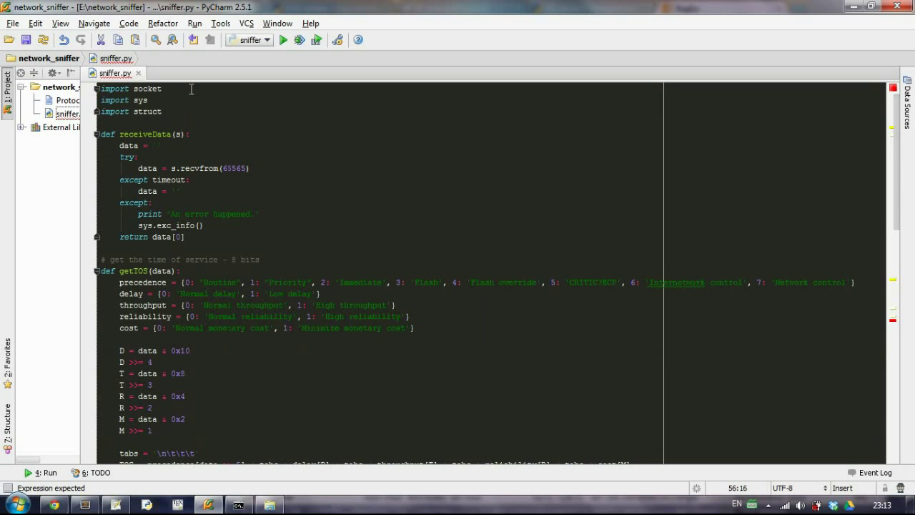
Add import re, then begin protocol = re.findall(r'\n' in getProtocol.
{"action": "type", "text": "impo"}
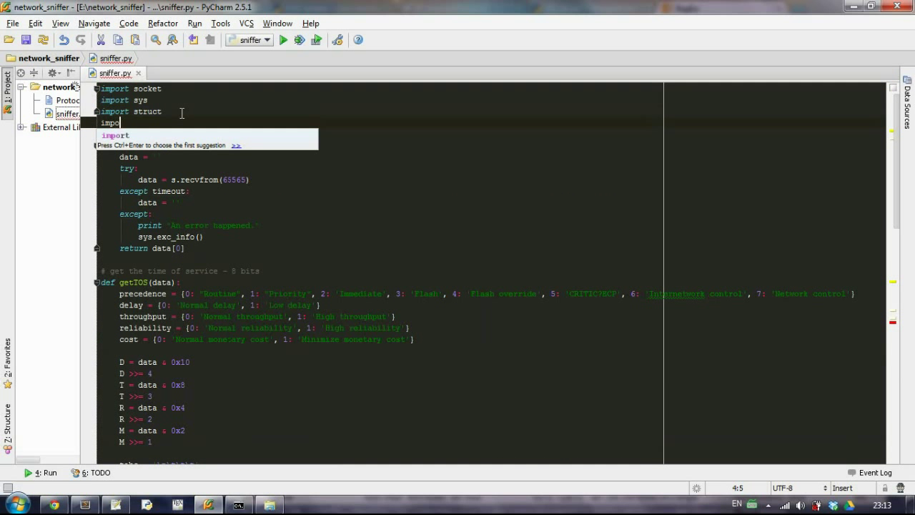
{"action": "type", "text": "re"}
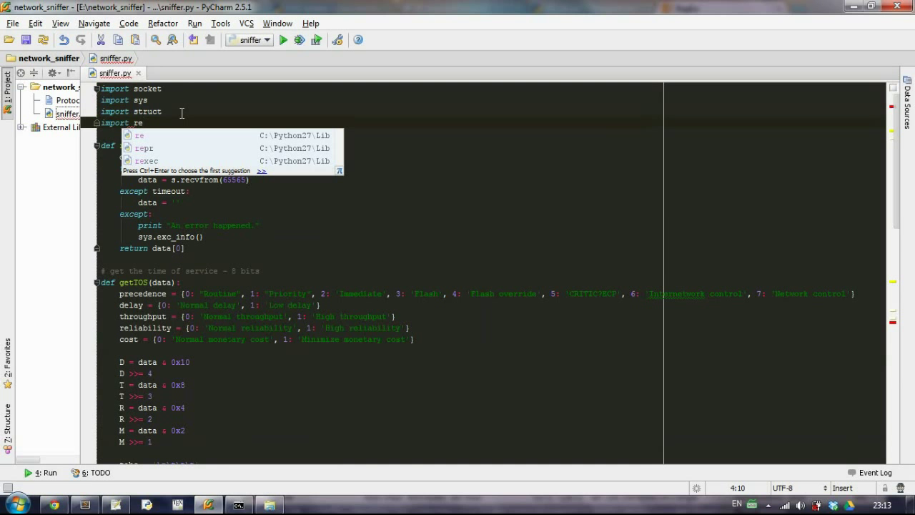
{"action": "scroll", "scroll_direction": "down", "scroll_amount": 3}
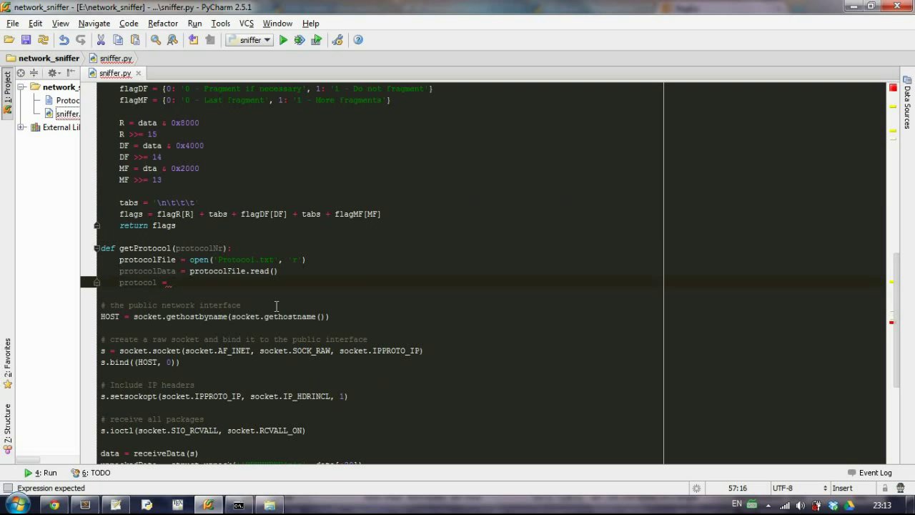
{"action": "type", "text": "re.findall("}
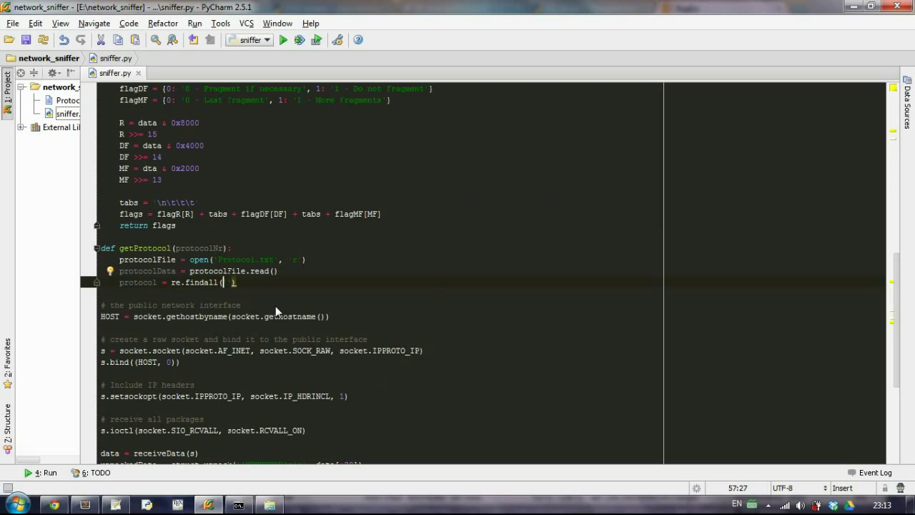
{"action": "type", "text": "r'"}
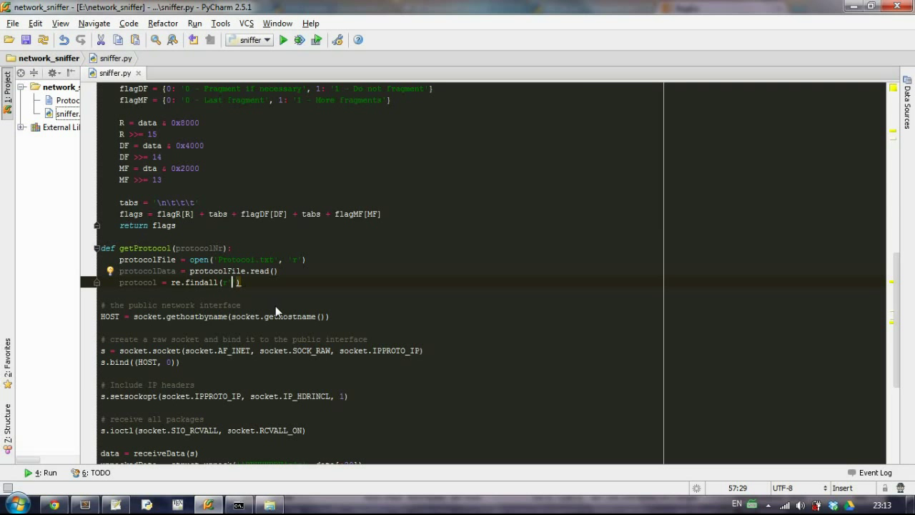
{"action": "type", "text": "\\n"}
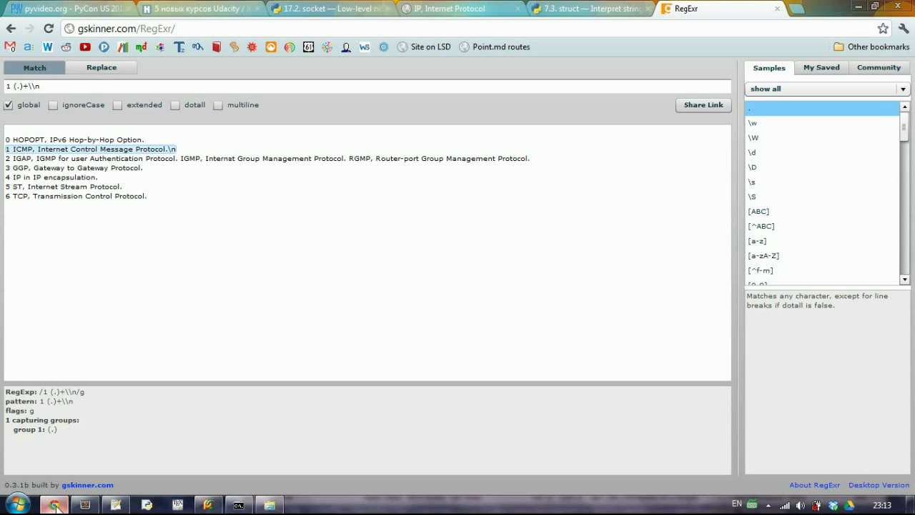
{"action": "mouse_move", "coordinate": [11, 158]}
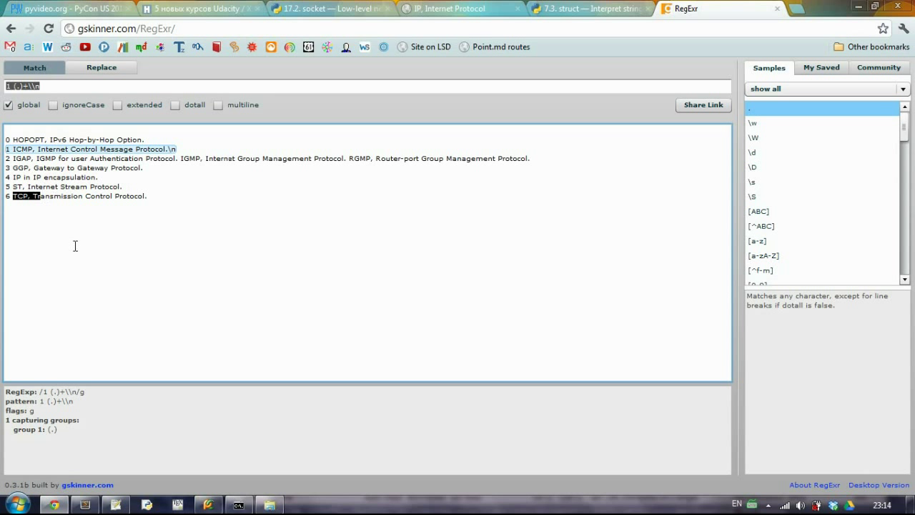
{"action": "left_click", "coordinate": [209, 503]}
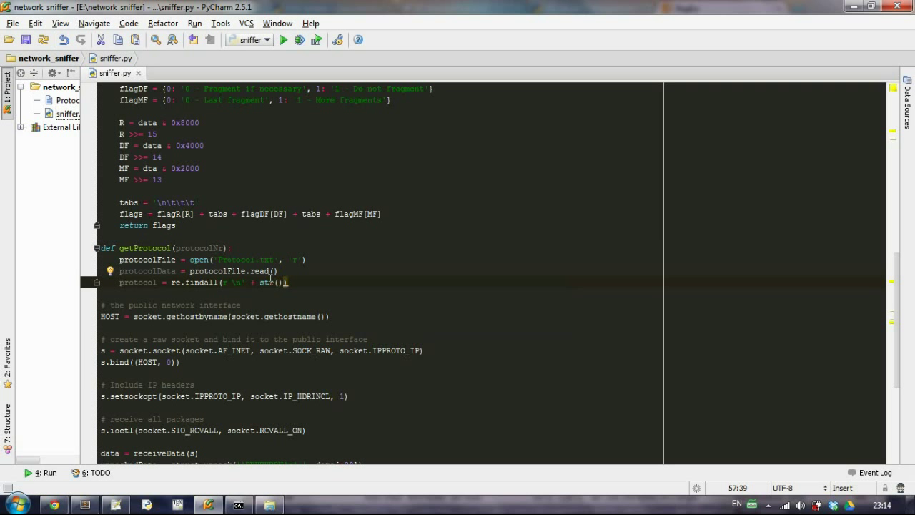
Extend the findall pattern to r'\n' + str(protocolNr) + ' (?:.)+'.
{"action": "type", "text": "pr"}
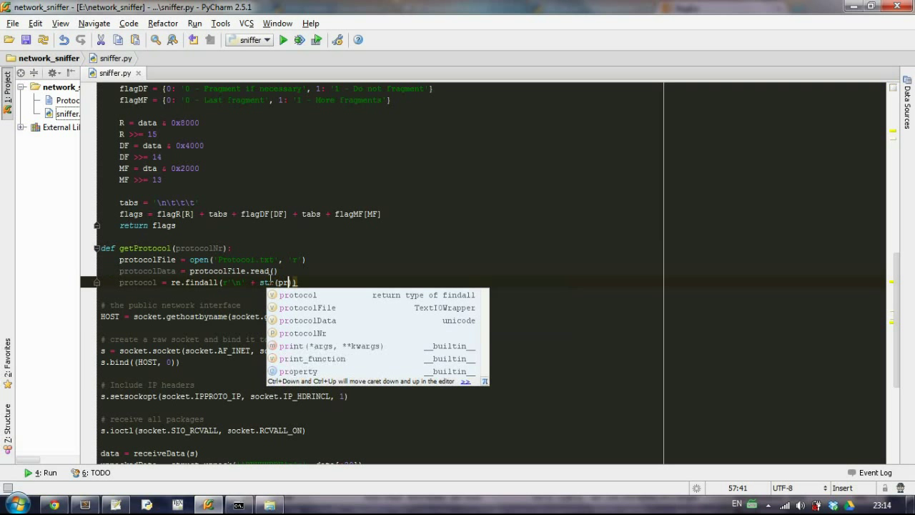
{"action": "type", "text": "tocolNr"}
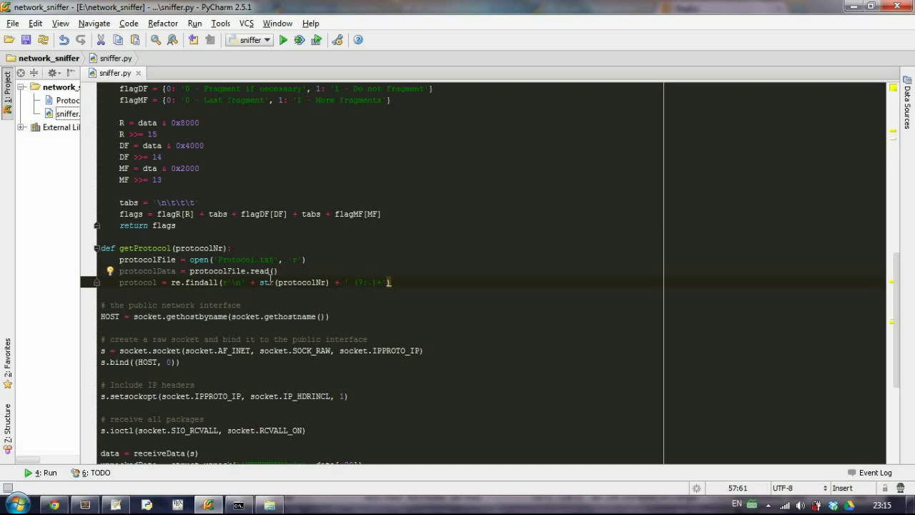
{"action": "type", "text": "\\n"}
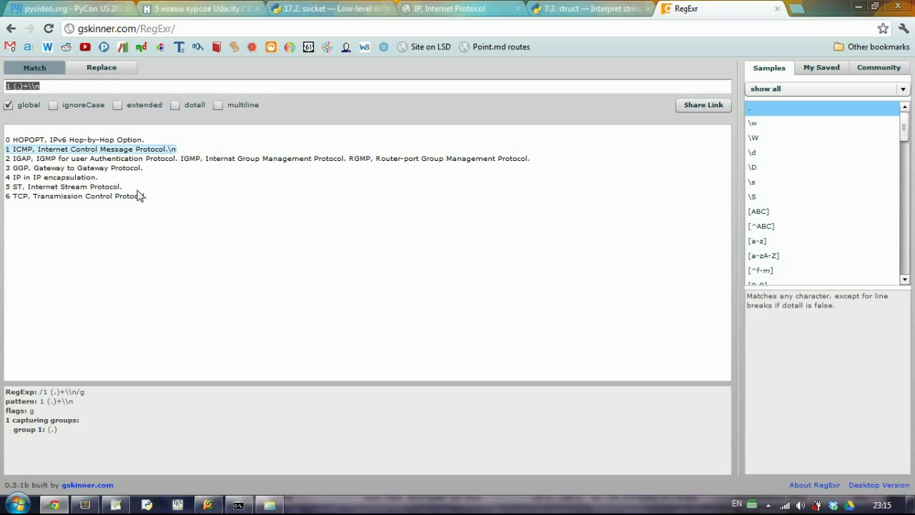
{"action": "double_click", "coordinate": [72, 196]}
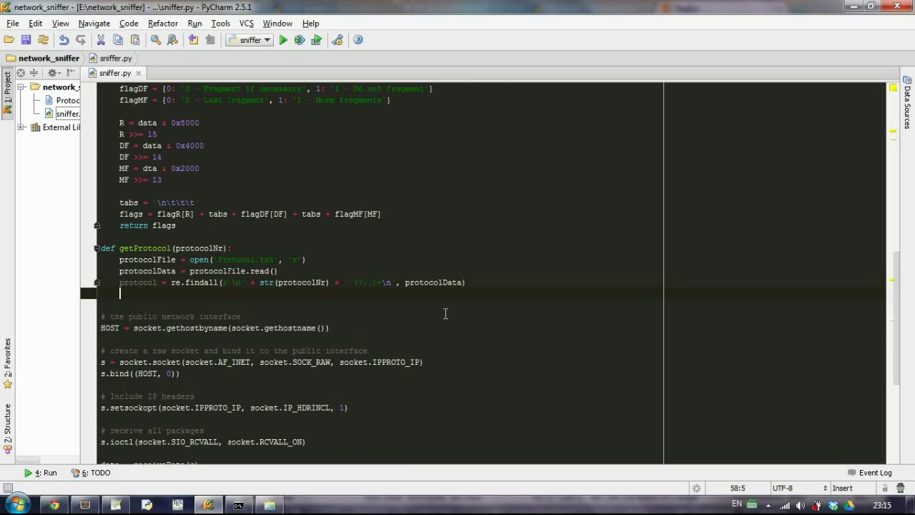
{"action": "mouse_move", "coordinate": [56, 503]}
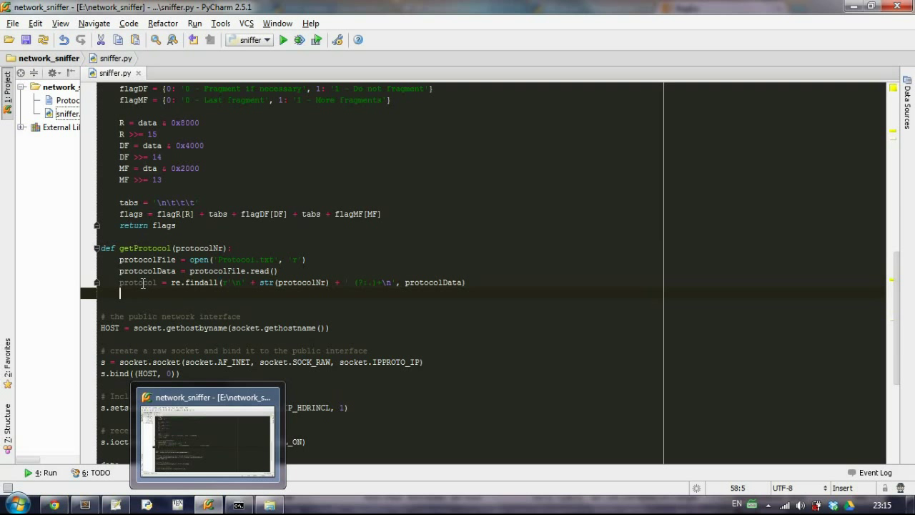
Add an if protocol: check that sets protocol = protocol[0].
{"action": "type", "text": "if"}
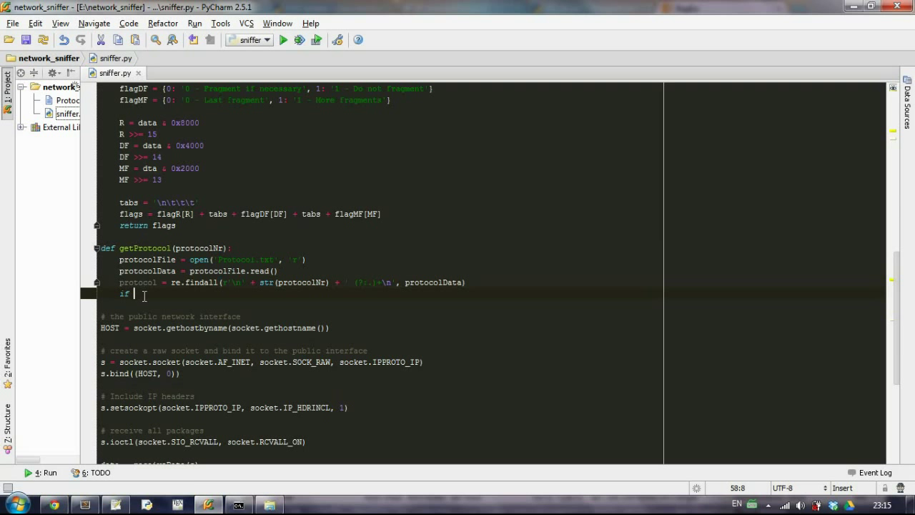
{"action": "type", "text": "protocol:"}
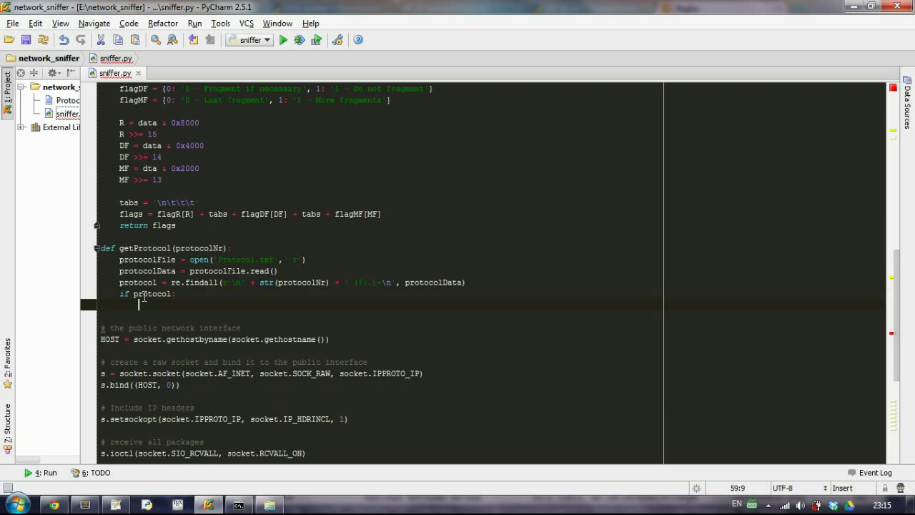
{"action": "type", "text": "protocol"}
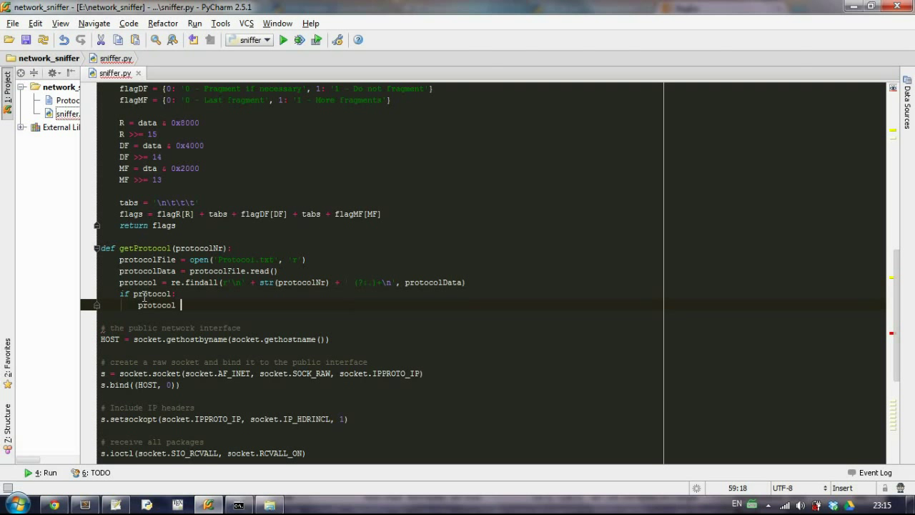
{"action": "type", "text": "="}
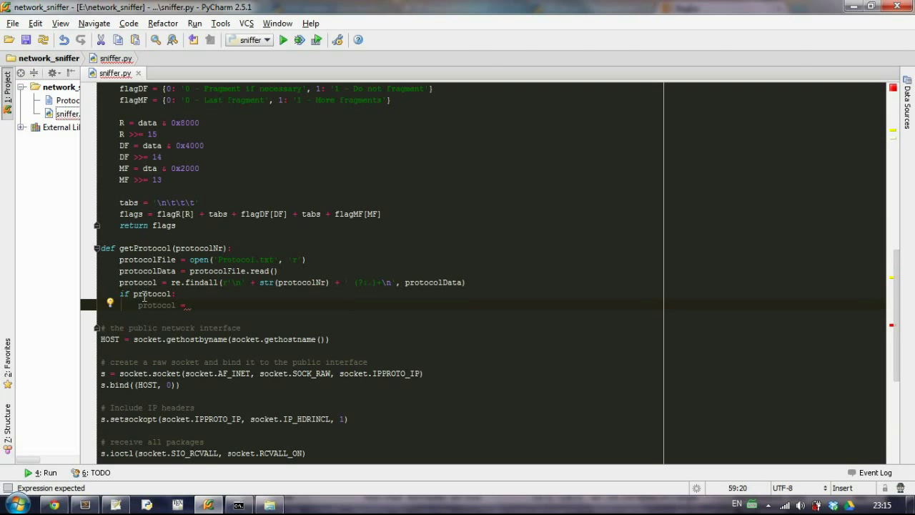
{"action": "type", "text": "protocol[0"}
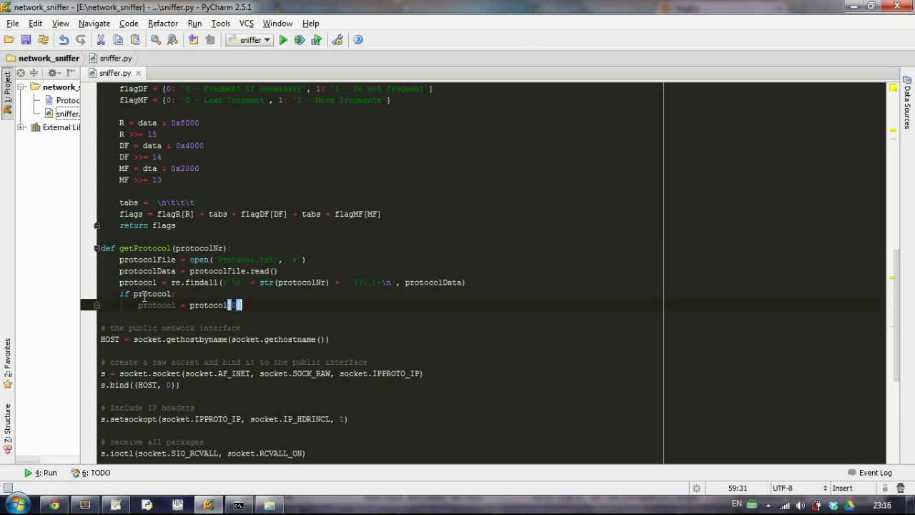
Strip newlines from protocol with protocol.replace('\n', '').
{"action": "type", "text": "protocol = pr"}
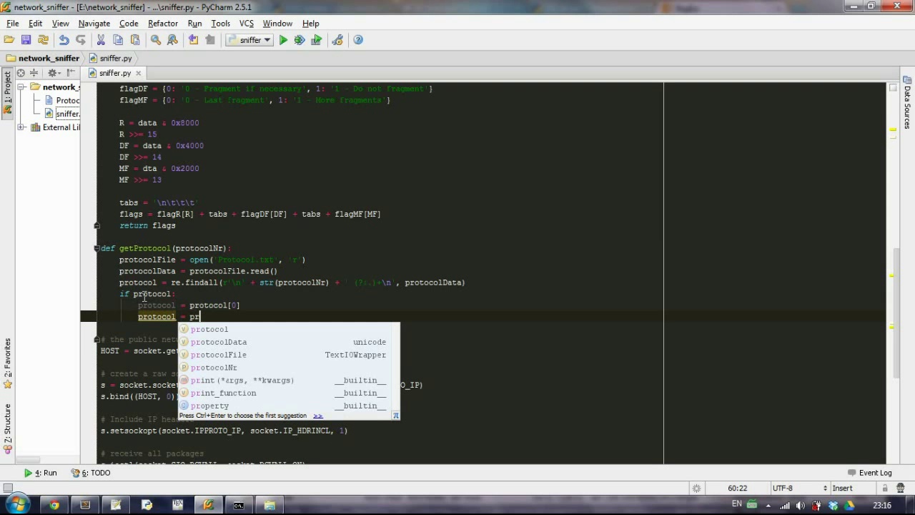
{"action": "type", "text": "otocol.replace"}
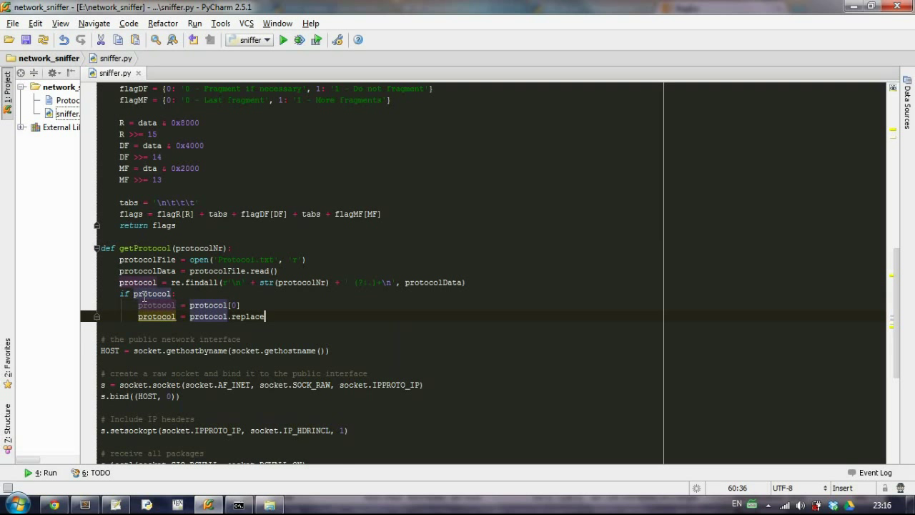
{"action": "type", "text": "('\\n'"}
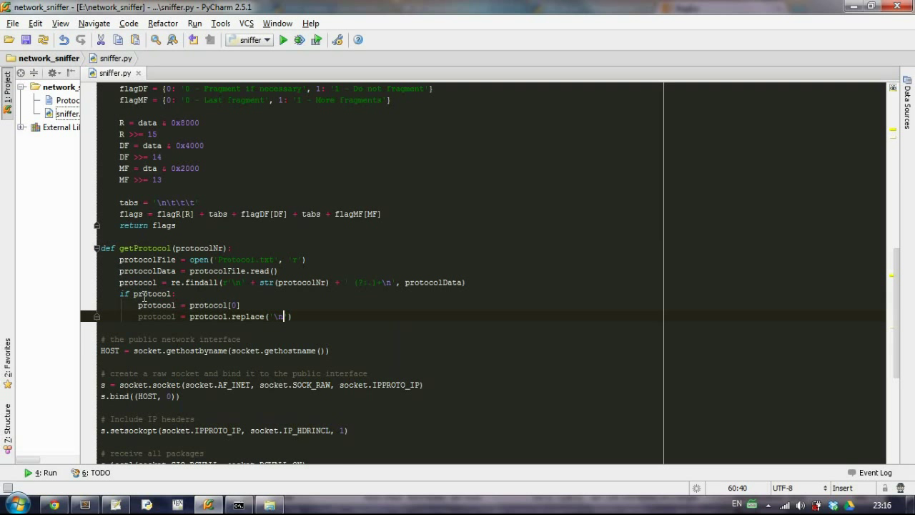
{"action": "type", "text": ", ''"}
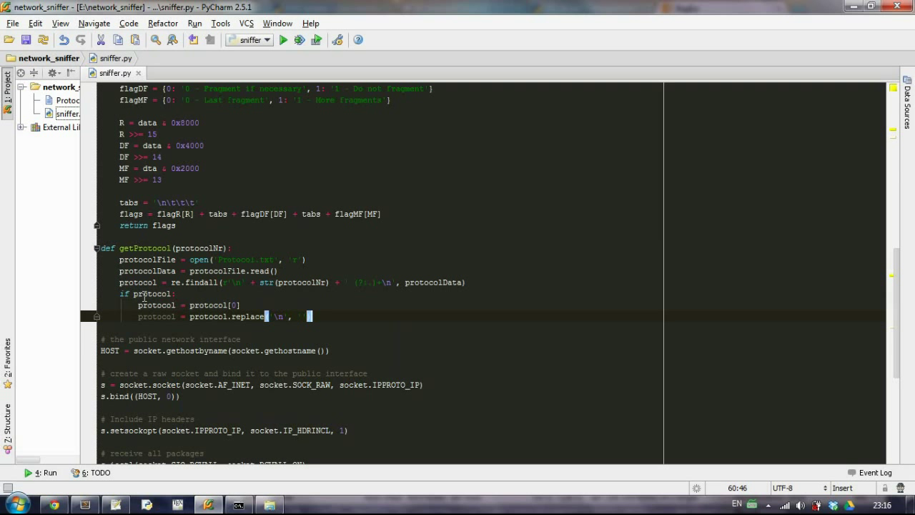
On a new line, begin protocol = protocol.replace(str(protocolNr.
{"action": "key", "text": "Enter"}
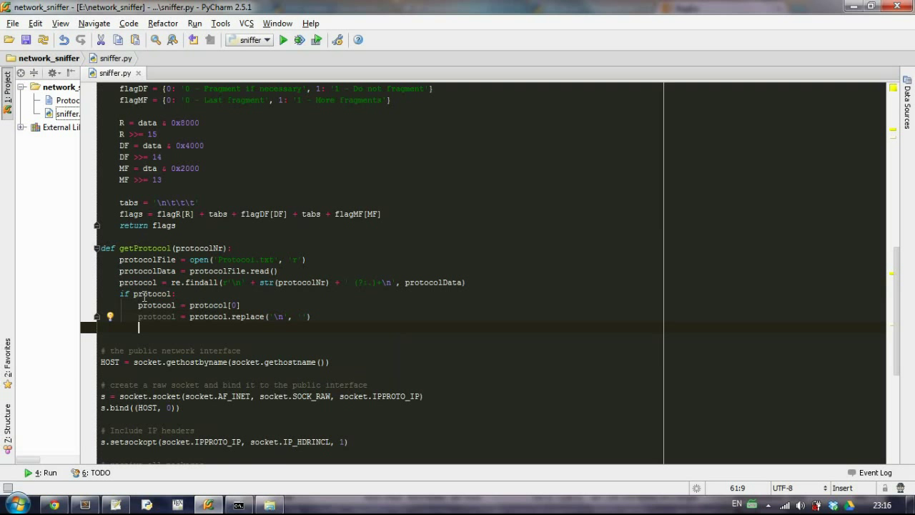
{"action": "type", "text": "protocol"}
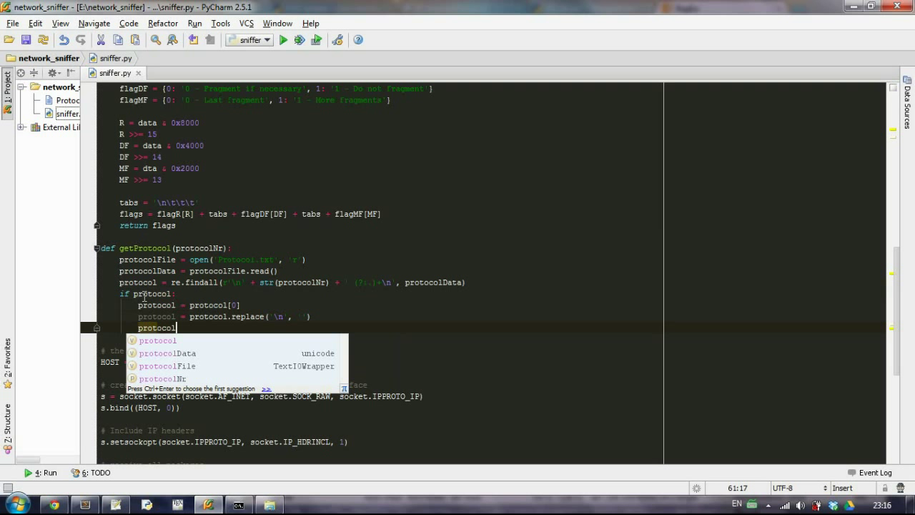
{"action": "type", "text": "= proto"}
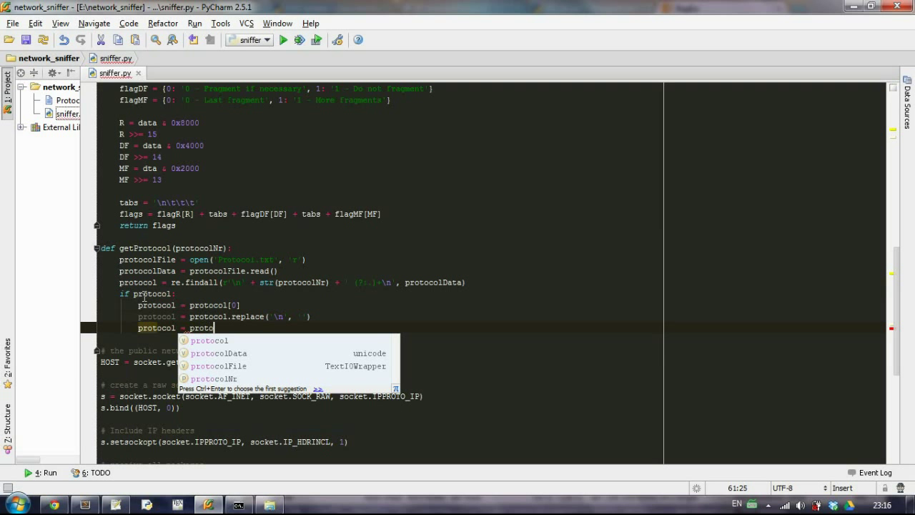
{"action": "type", "text": ".repl"}
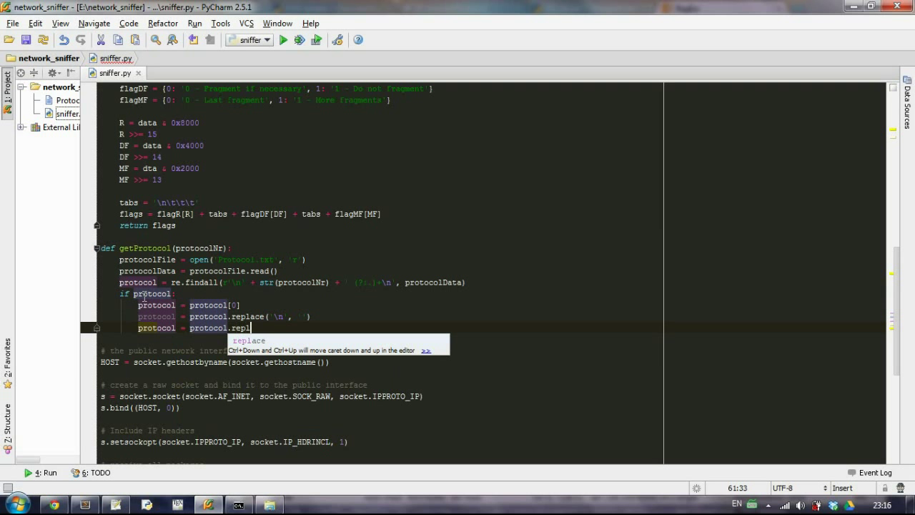
{"action": "type", "text": "ace("}
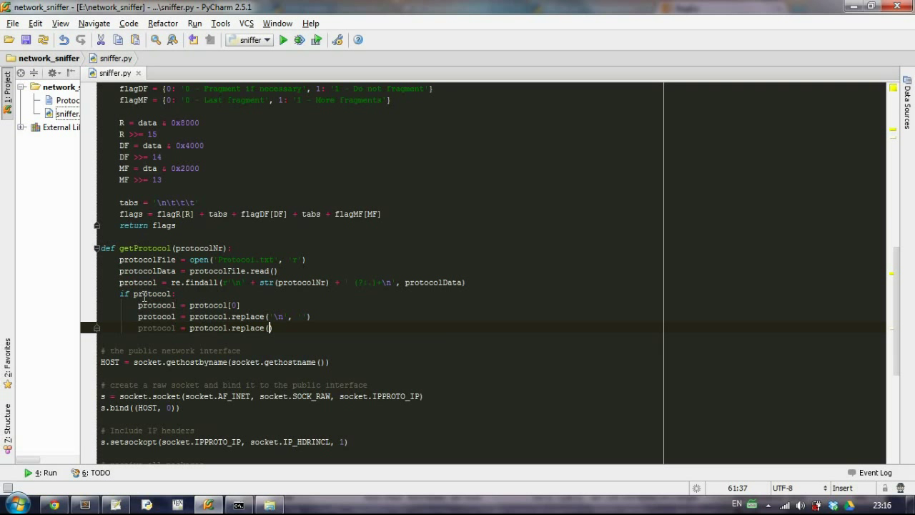
{"action": "type", "text": "str("}
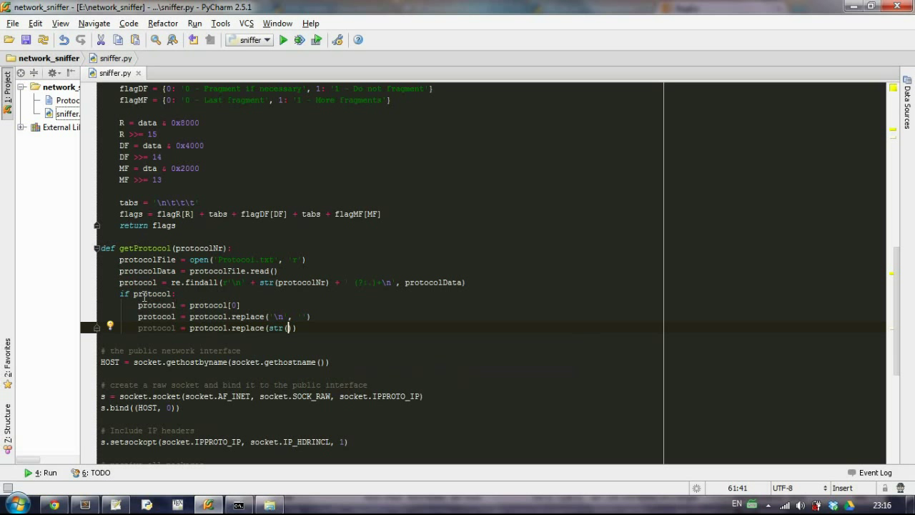
{"action": "type", "text": "pr"}
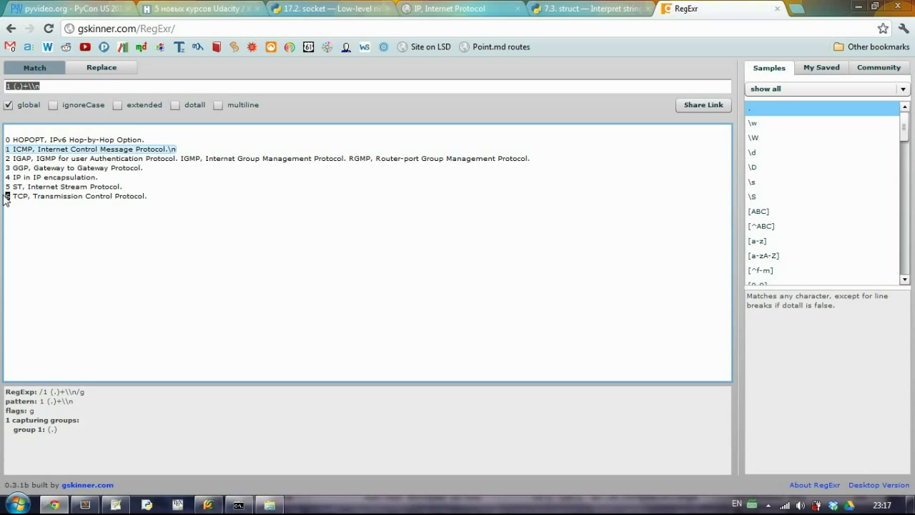
{"action": "mouse_move", "coordinate": [81, 297]}
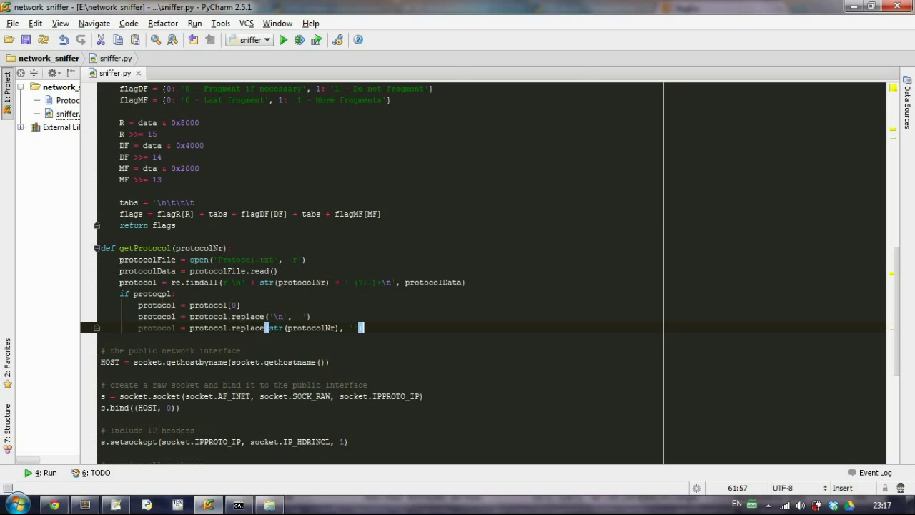
Add protocol.lstrip(), return protocol, and an else returning "No such protocol.".
{"action": "key", "text": "Enter"}
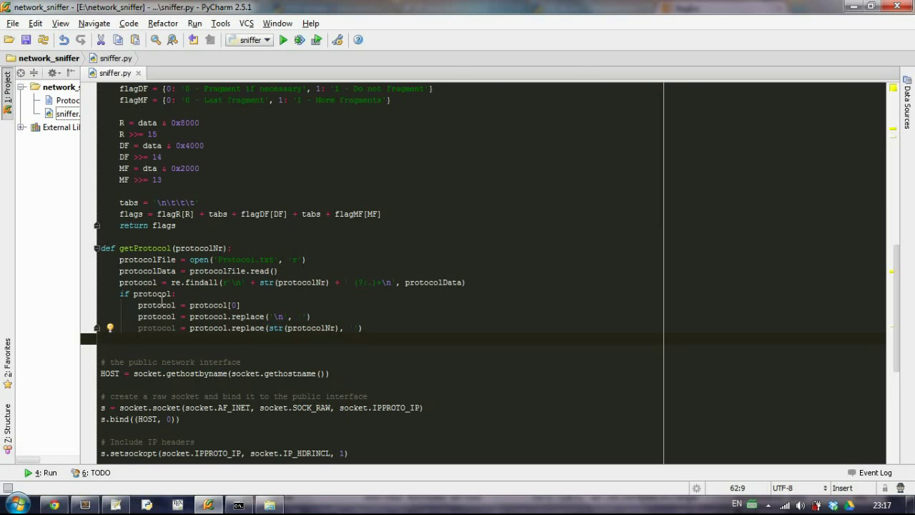
{"action": "type", "text": "protocol = protocol.lstrip("}
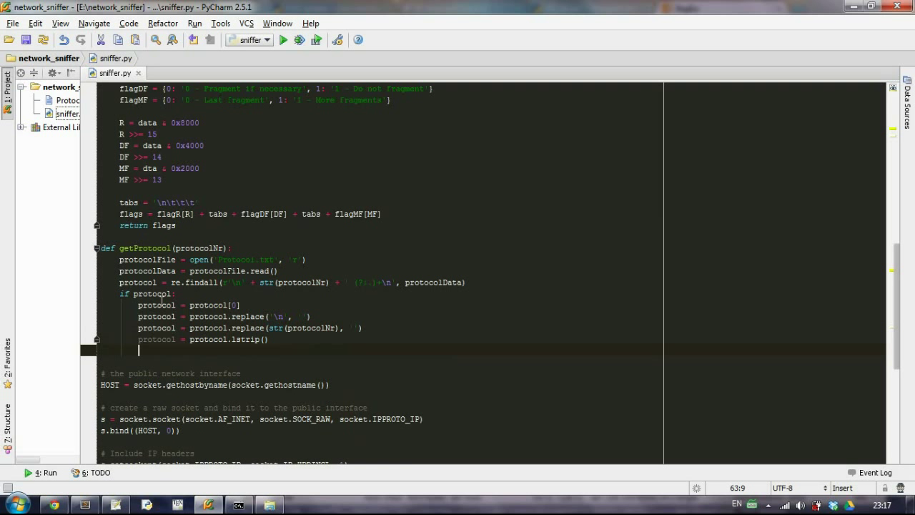
{"action": "type", "text": "return"}
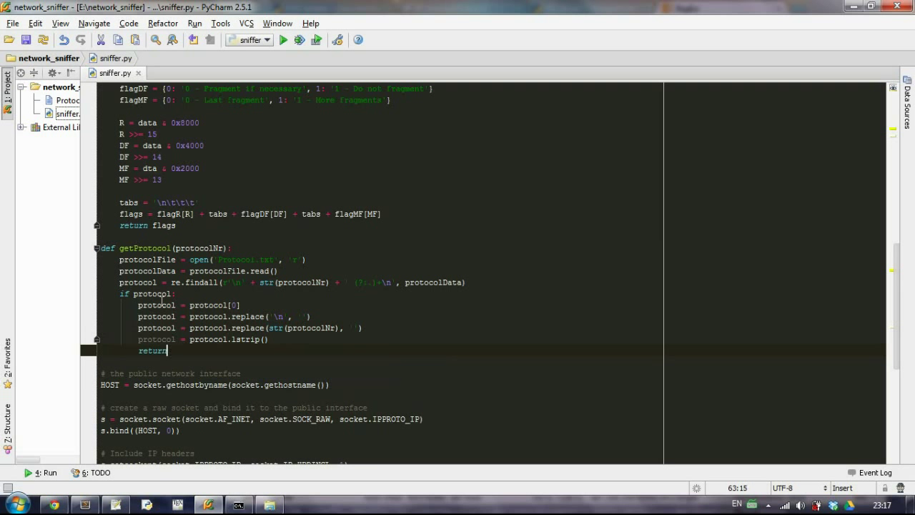
{"action": "type", "text": "protocol"}
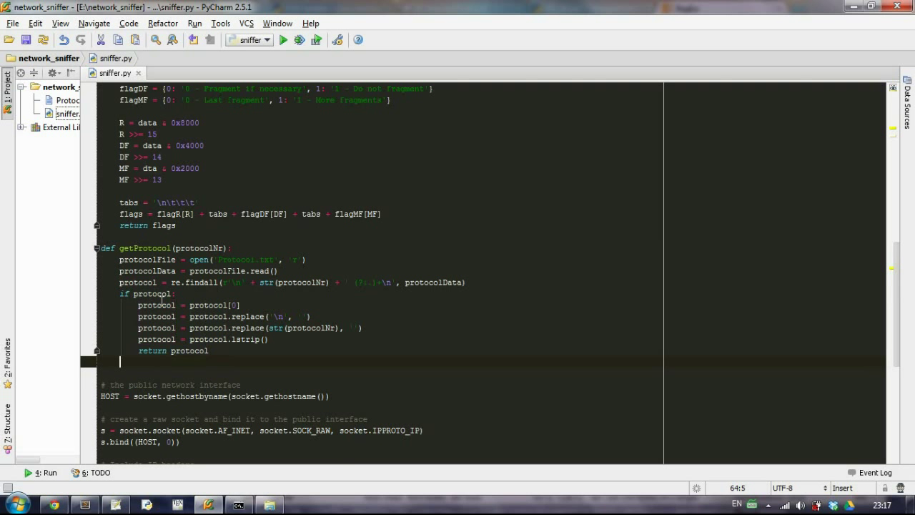
{"action": "type", "text": "else:"}
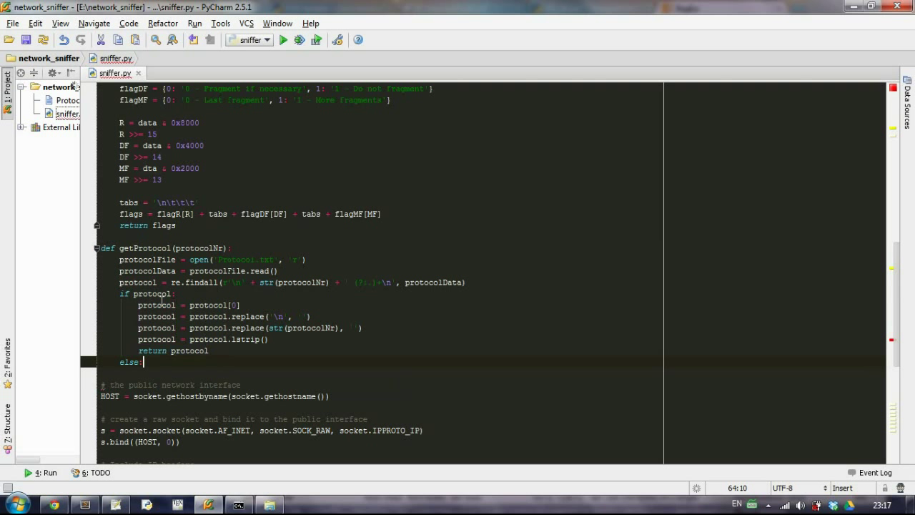
{"action": "type", "text": "return \"No such protocol."}
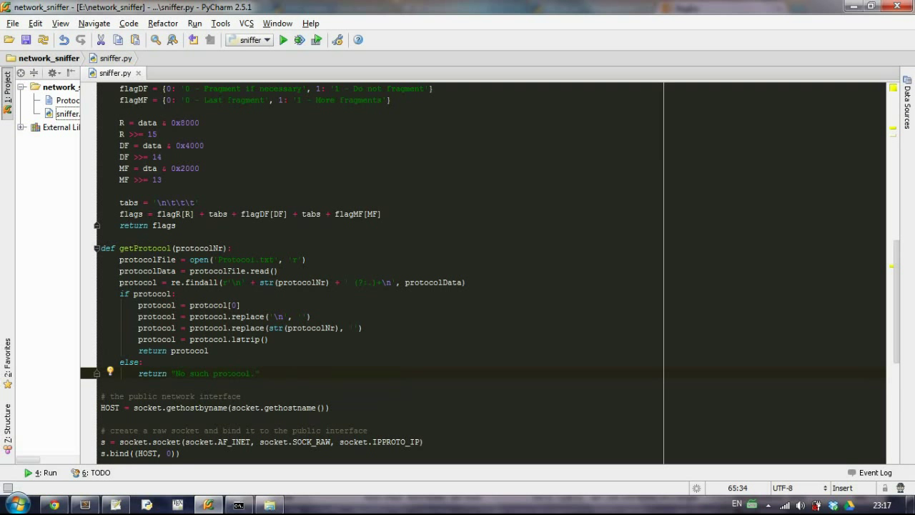
{"action": "scroll", "scroll_direction": "down", "scroll_amount": 3}
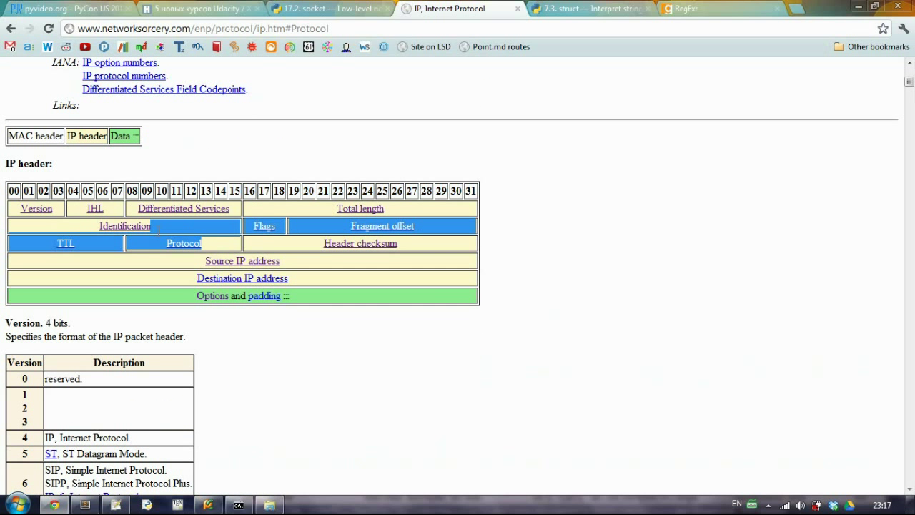
{"action": "mouse_move", "coordinate": [177, 257]}
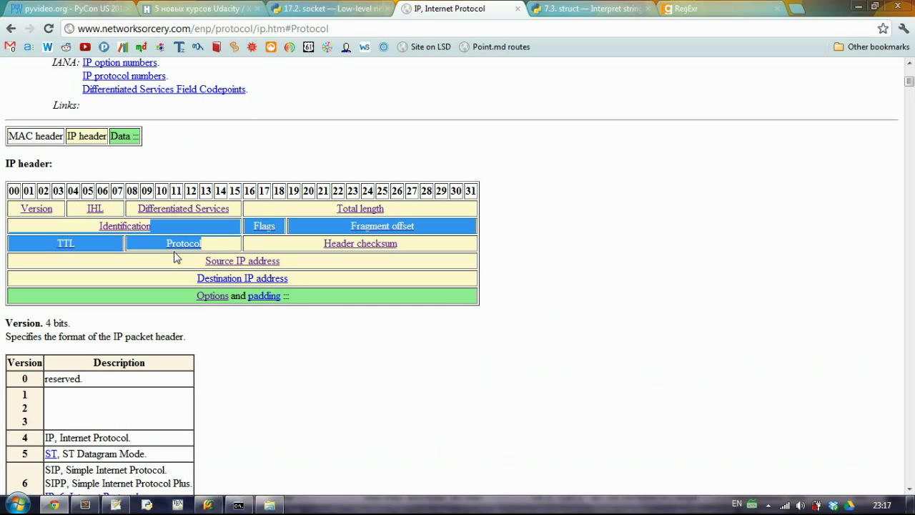
Mark the Protocol field in the networksorcery IP header diagram.
{"action": "double_click", "coordinate": [182, 243]}
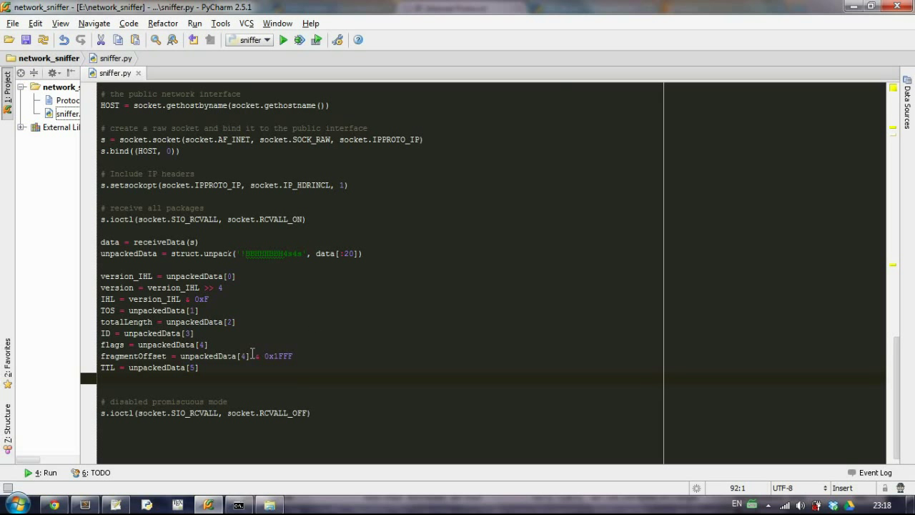
Add protocolNr = unpackedData[6] below the TTL line.
{"action": "type", "text": "protocolNr"}
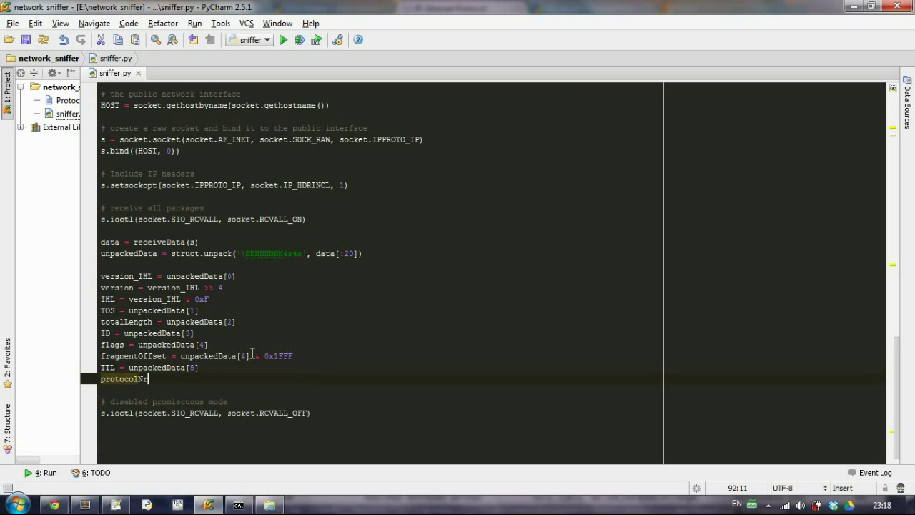
{"action": "type", "text": "= unpa"}
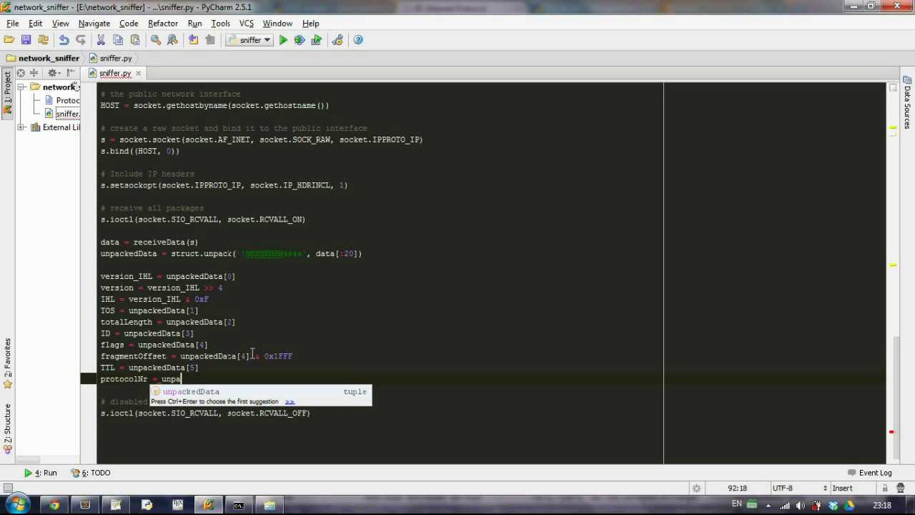
{"action": "key", "text": "Tab"}
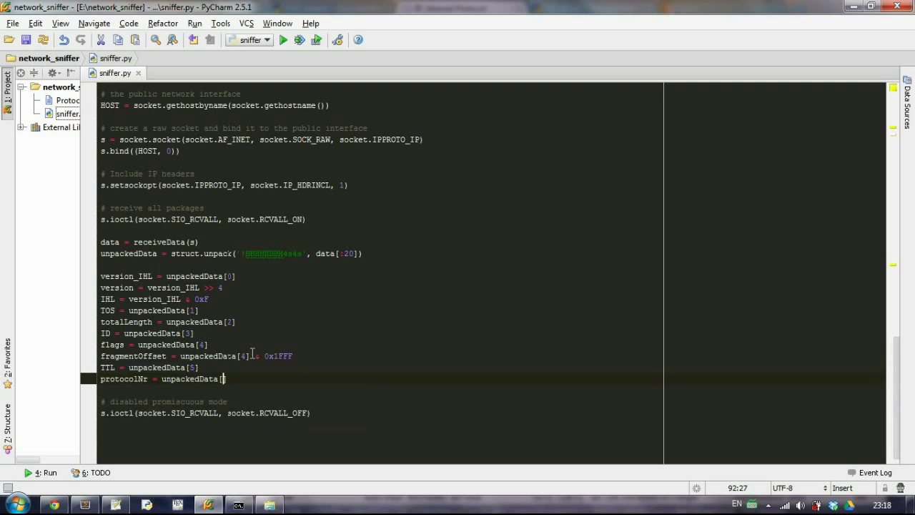
{"action": "type", "text": "6]"}
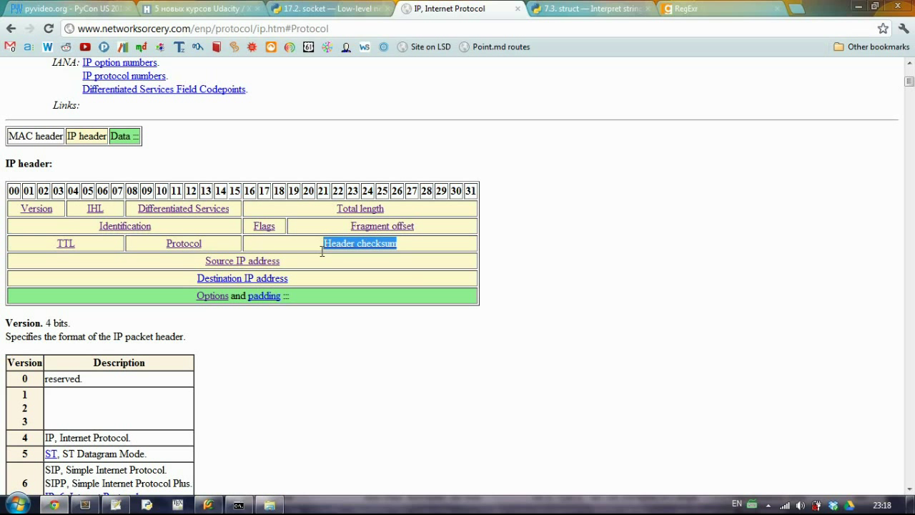
{"action": "mouse_move", "coordinate": [381, 324]}
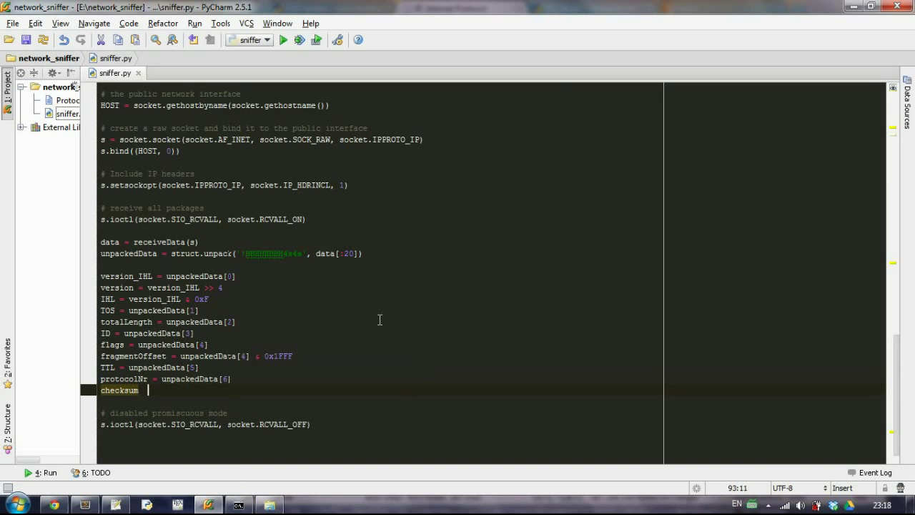
Start a checksum = un line below protocolNr to pull from unpackedData.
{"action": "type", "text": "= un"}
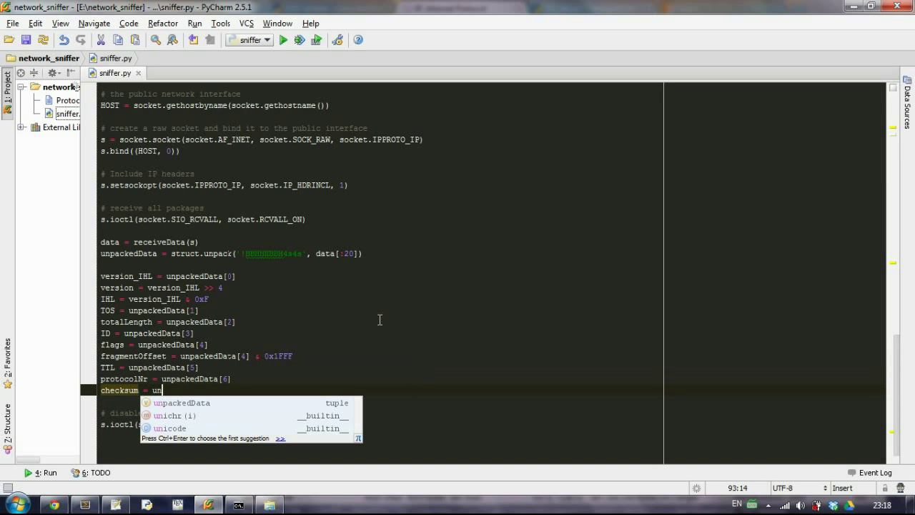